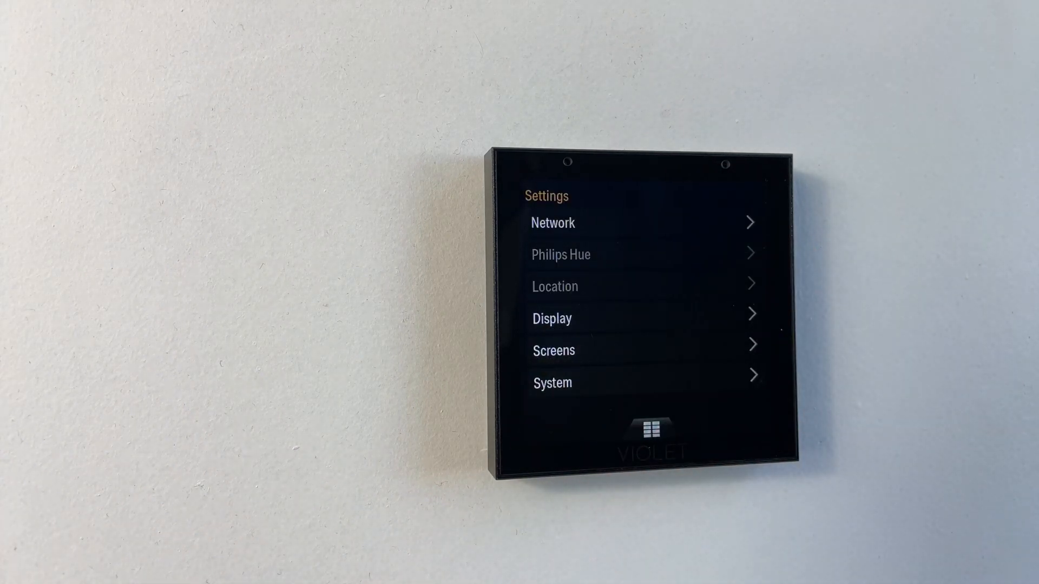
# - Join the GL-AR150-e9b Wi-Fi network with its password
pyautogui.click(596, 224)
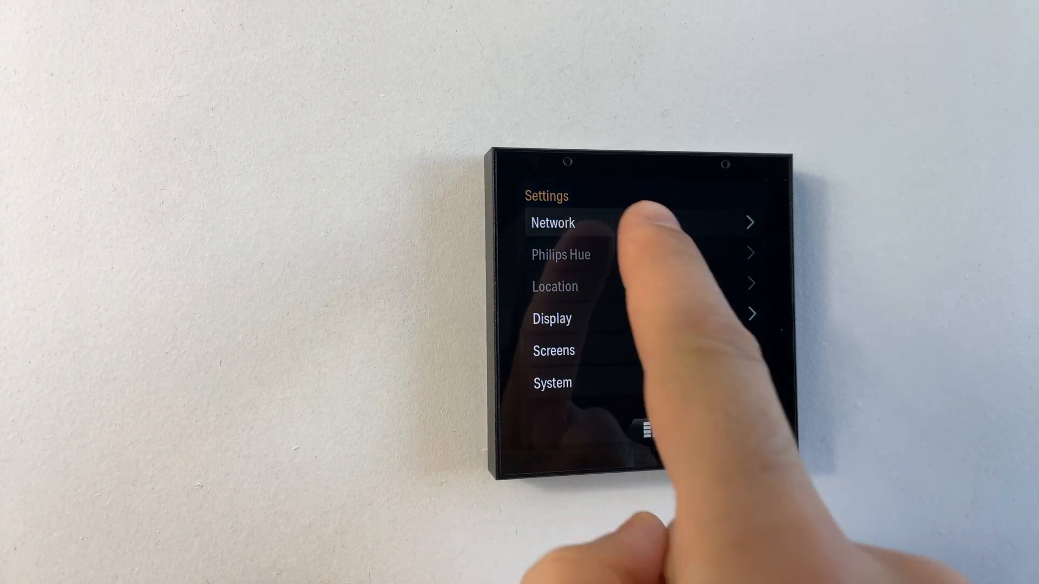
pyautogui.click(552, 223)
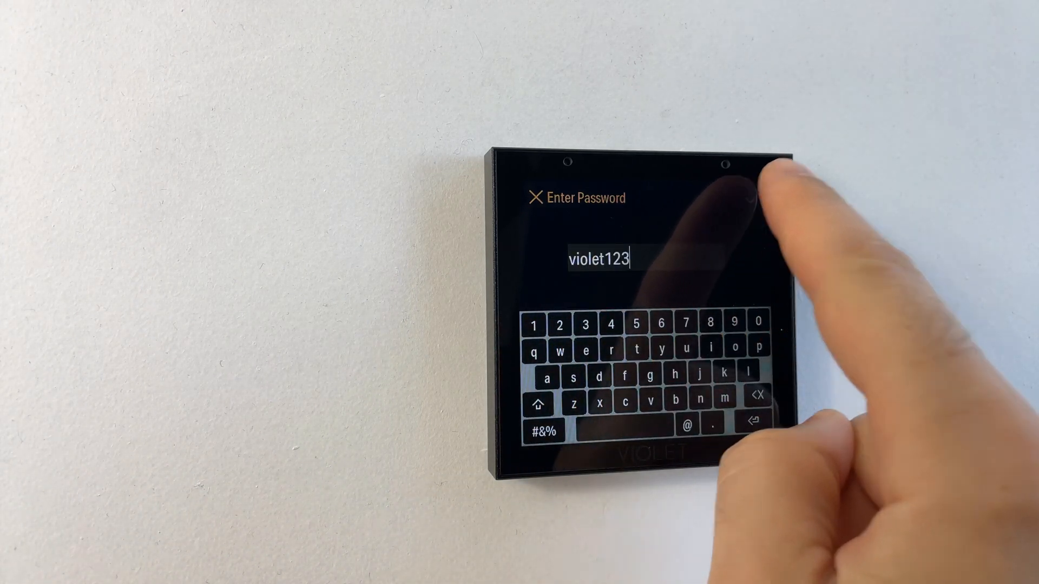
pyautogui.click(751, 198)
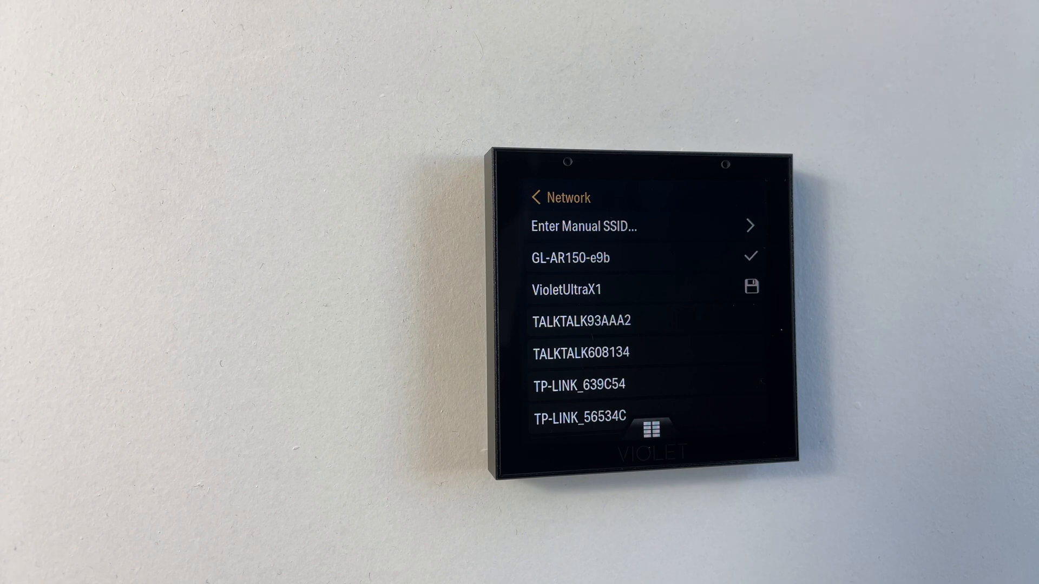
# - Check the connected network's details to confirm an IP address was assigned
pyautogui.click(571, 257)
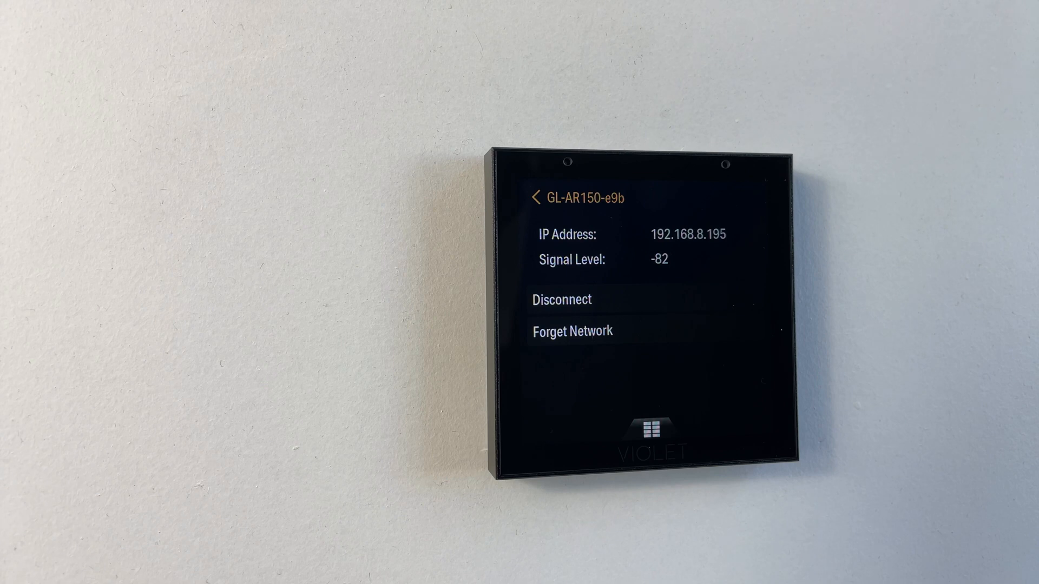
pyautogui.click(539, 197)
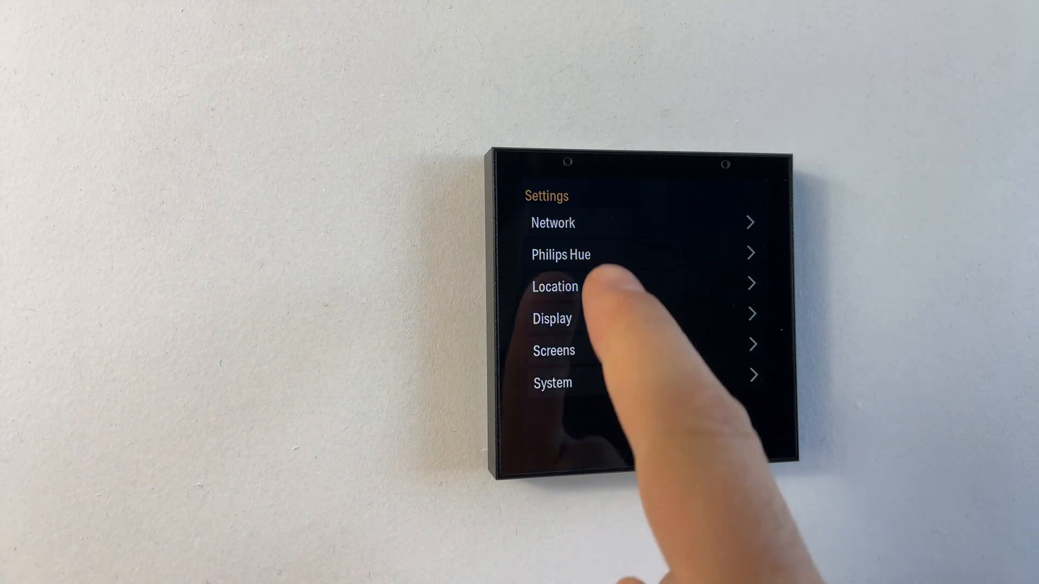
# - Link Philips Hue to the bridge at 192.168.8.130 and load its room groups
pyautogui.click(559, 254)
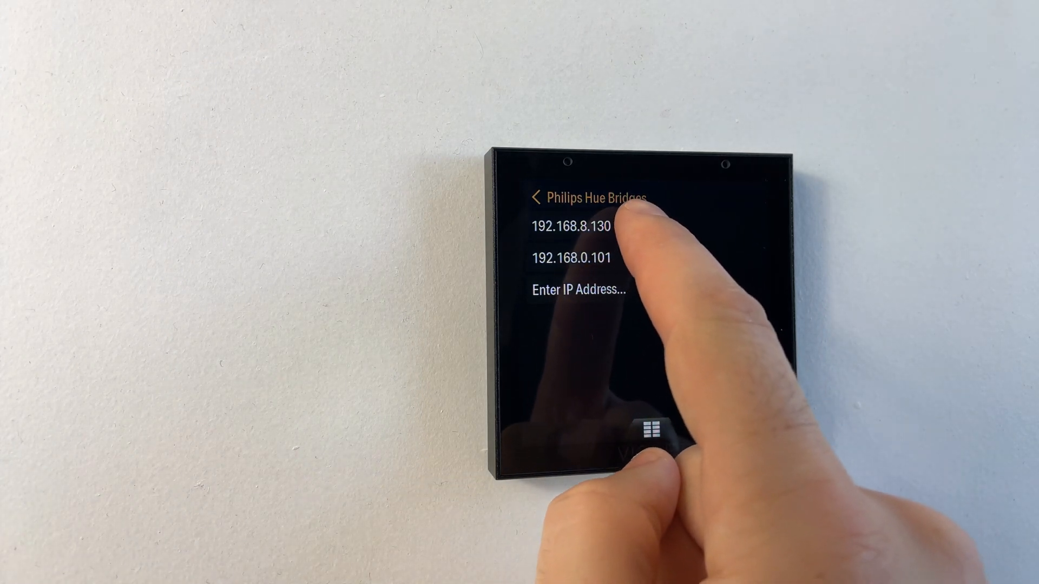
pyautogui.click(571, 225)
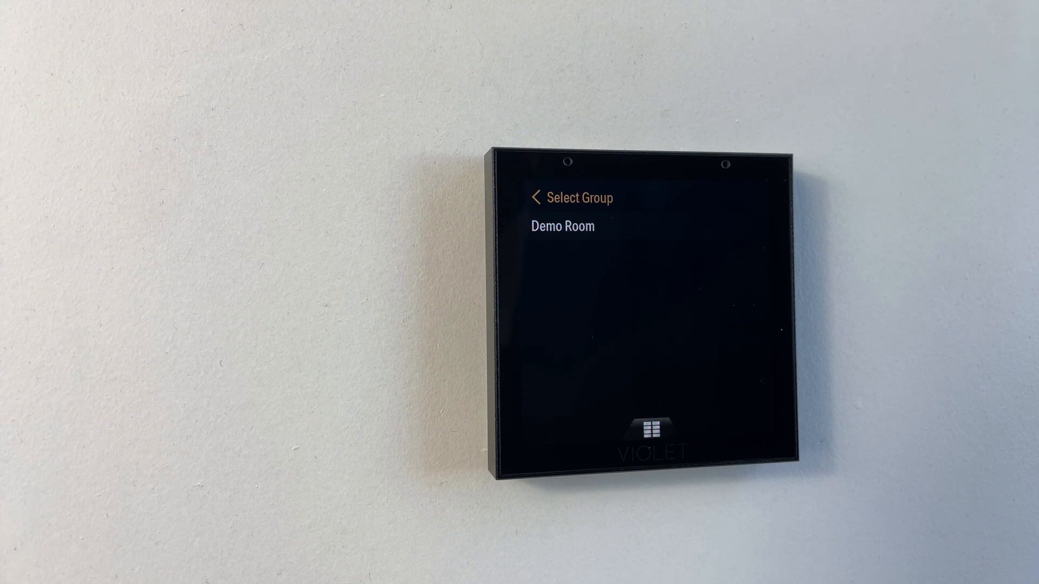
# - Choose Demo Room and save all seven numbered scenes as buttons
pyautogui.click(561, 226)
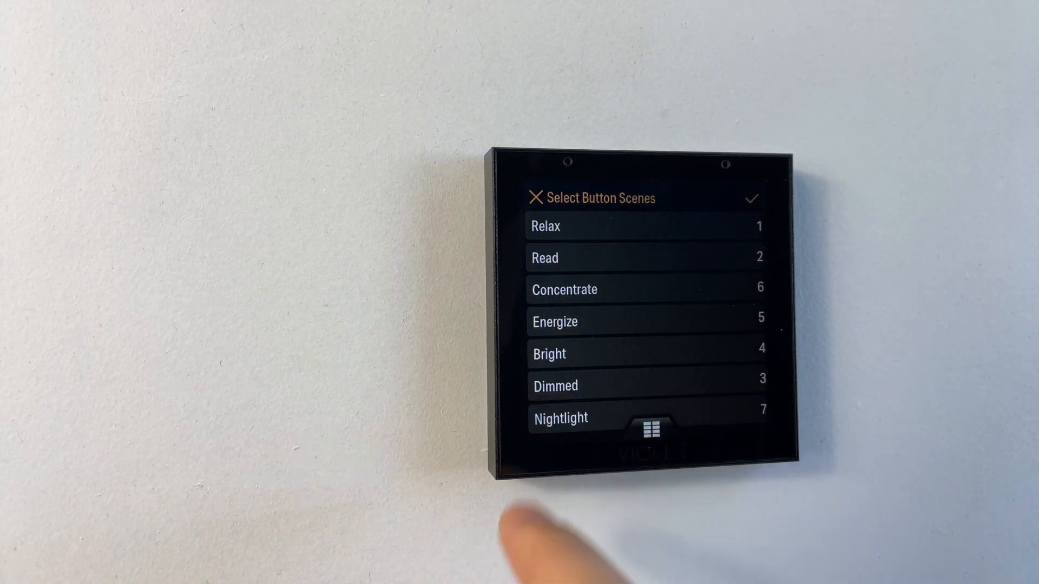
pyautogui.moveTo(782, 384)
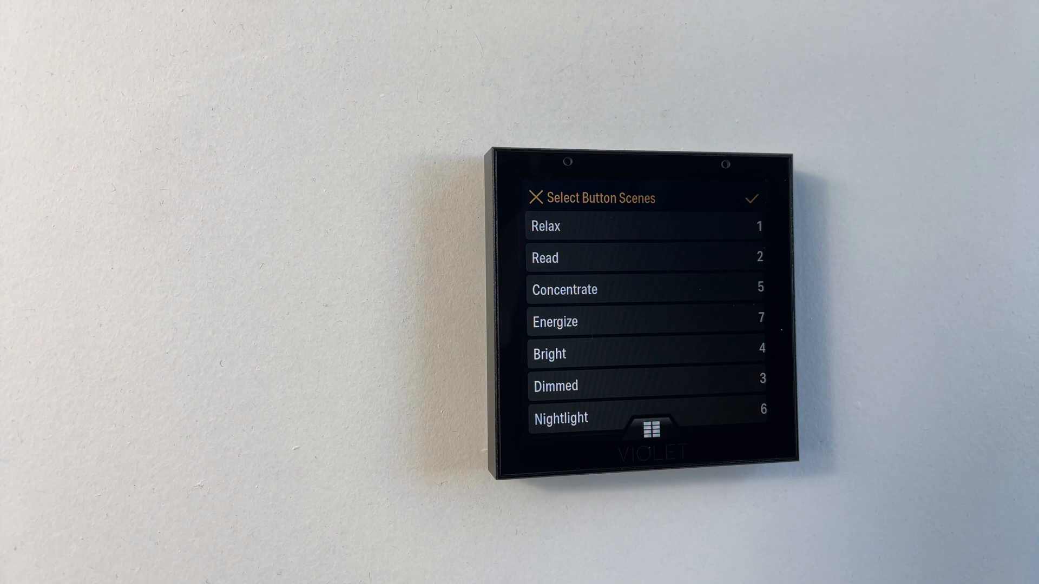
pyautogui.click(537, 198)
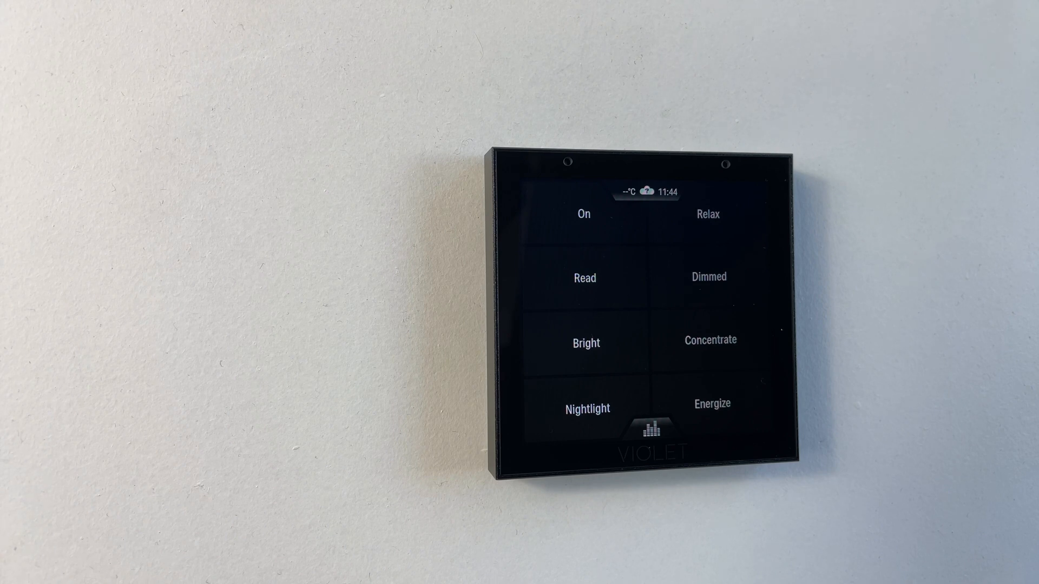
# - Reassign Demo Room buttons to only Relax, Read and Concentrate, then return to settings
pyautogui.click(651, 431)
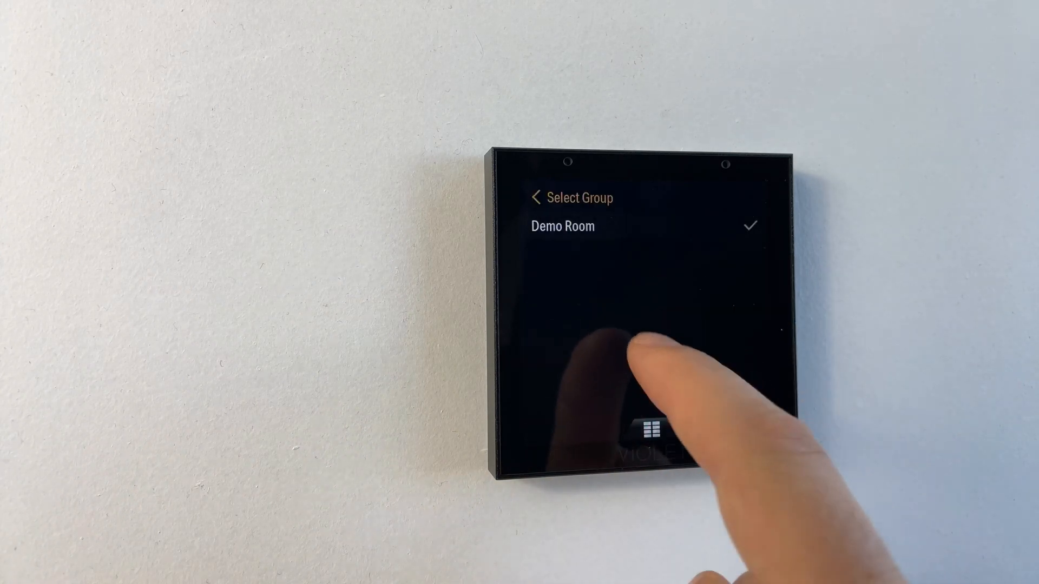
pyautogui.click(646, 429)
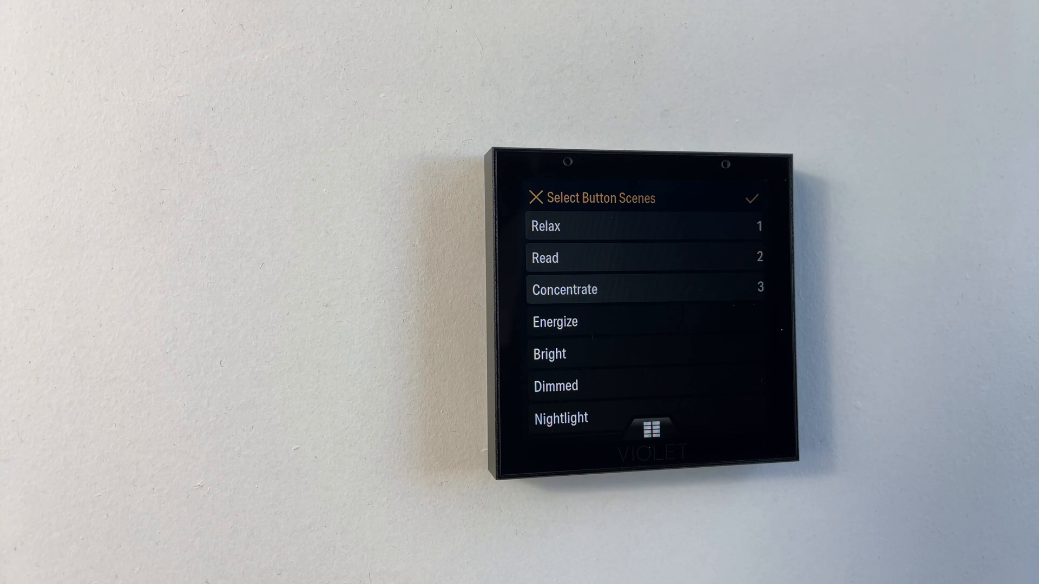
pyautogui.click(750, 198)
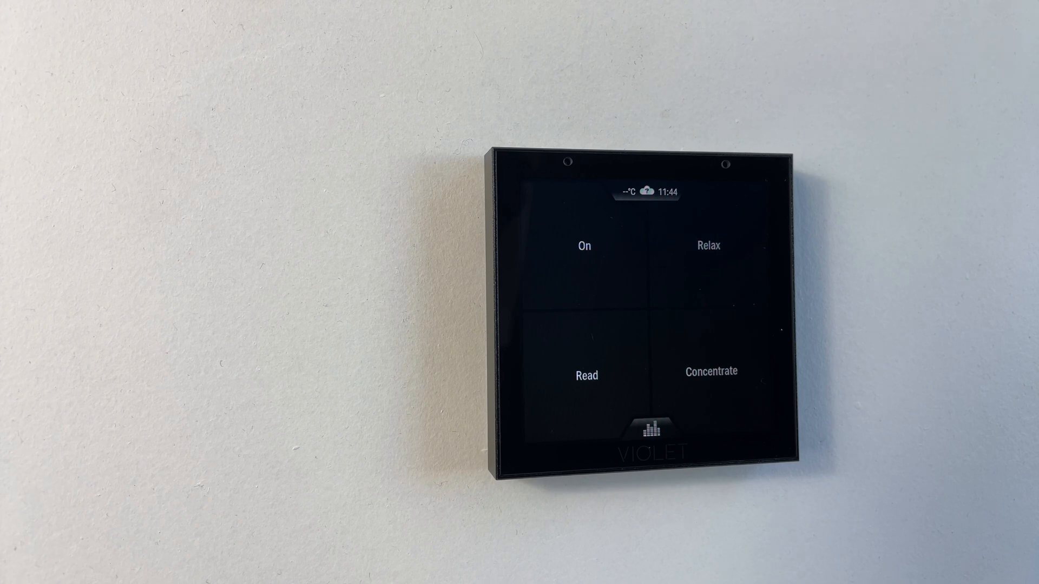
pyautogui.click(650, 431)
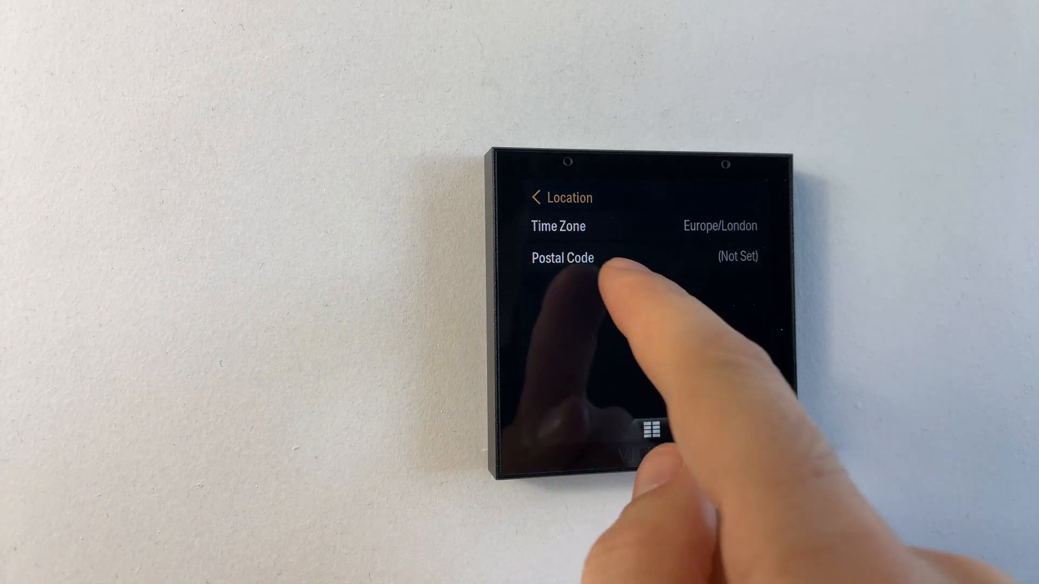
# - Enter postal code ec1v 2nx for the Europe/London location
pyautogui.click(590, 258)
pyautogui.write('ec1v 2nx')
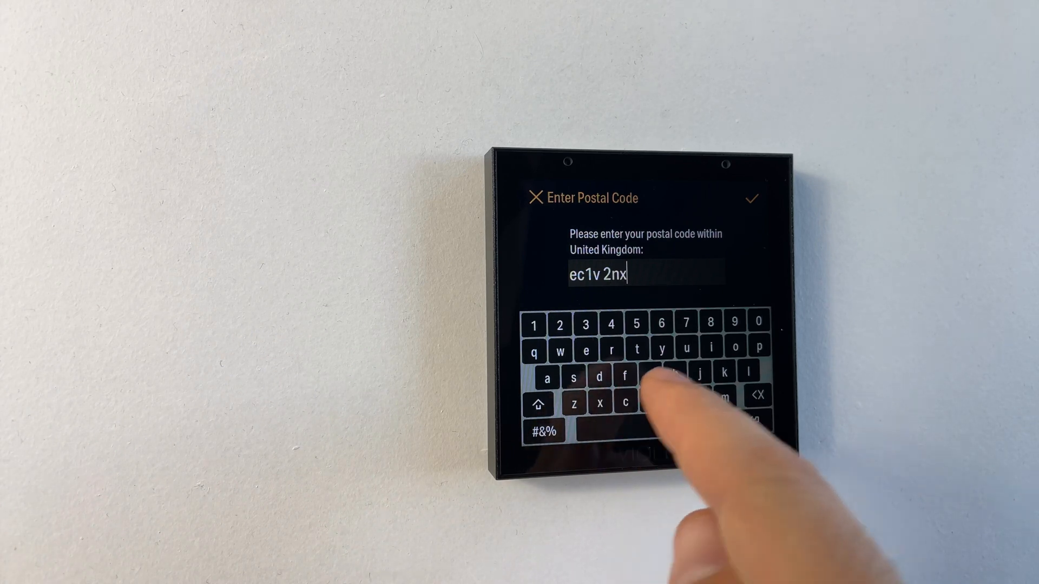
pyautogui.click(750, 198)
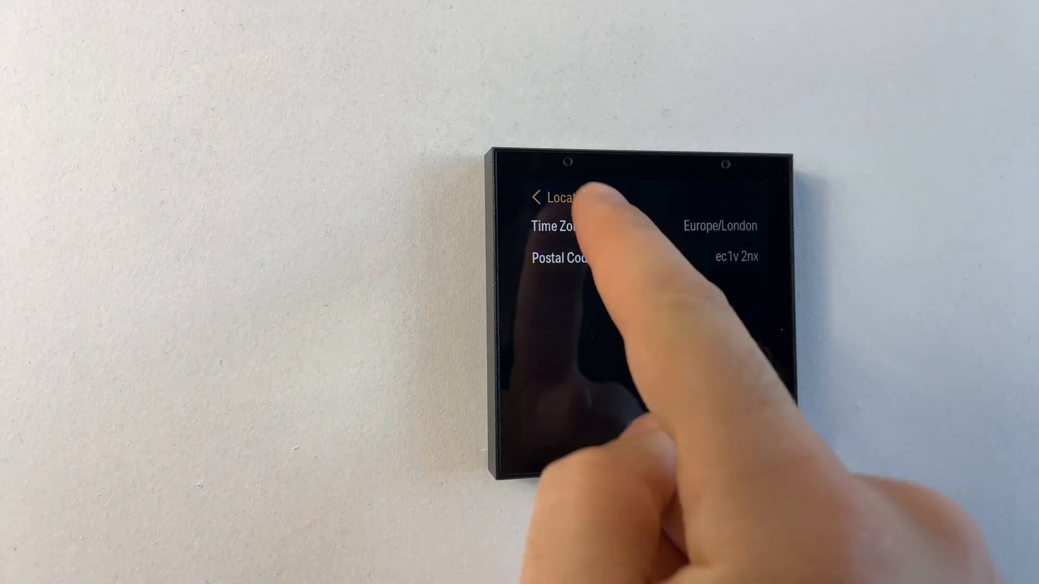
pyautogui.click(540, 197)
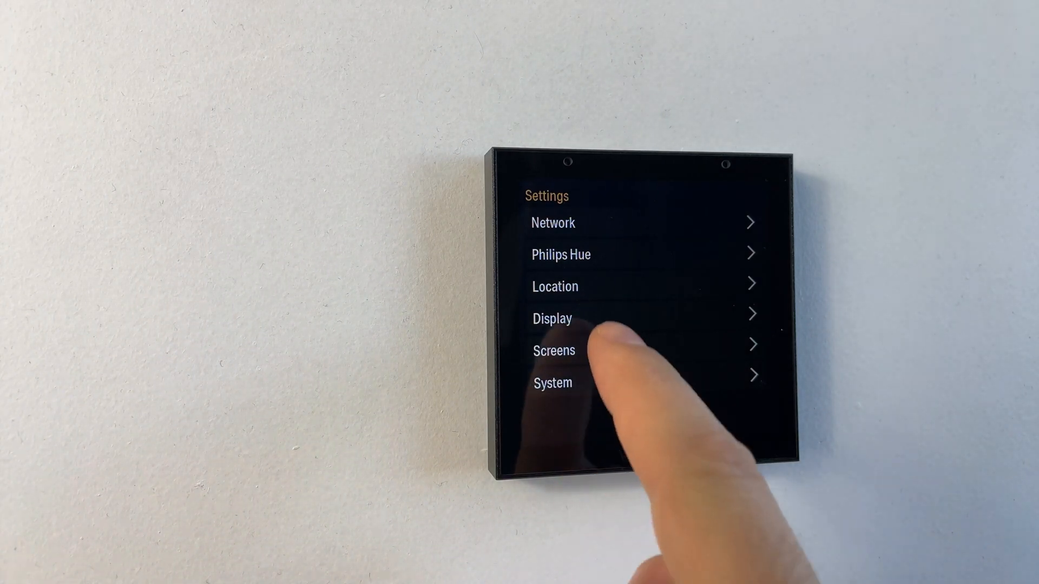
pyautogui.click(552, 318)
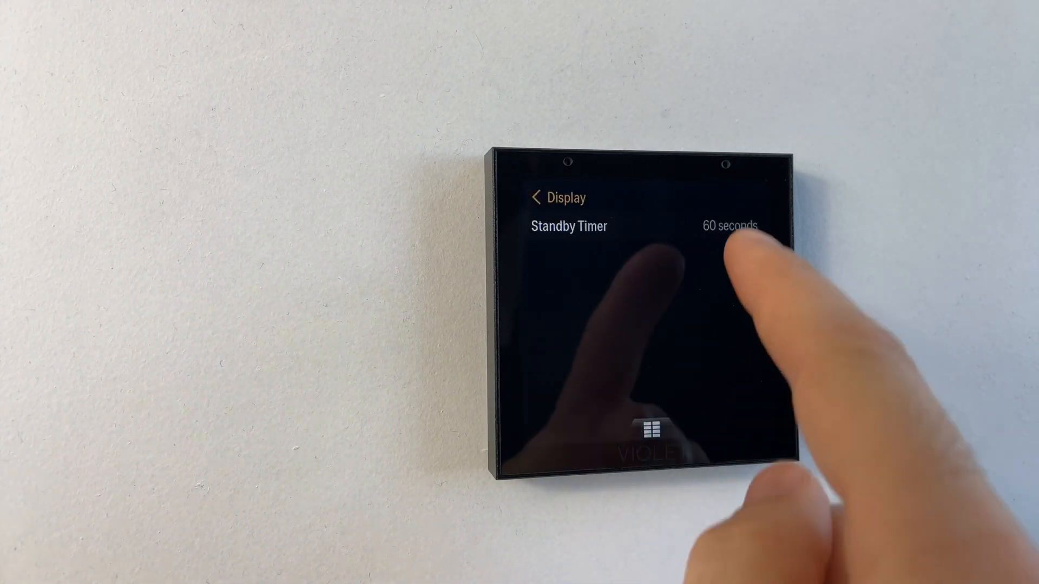
pyautogui.click(728, 225)
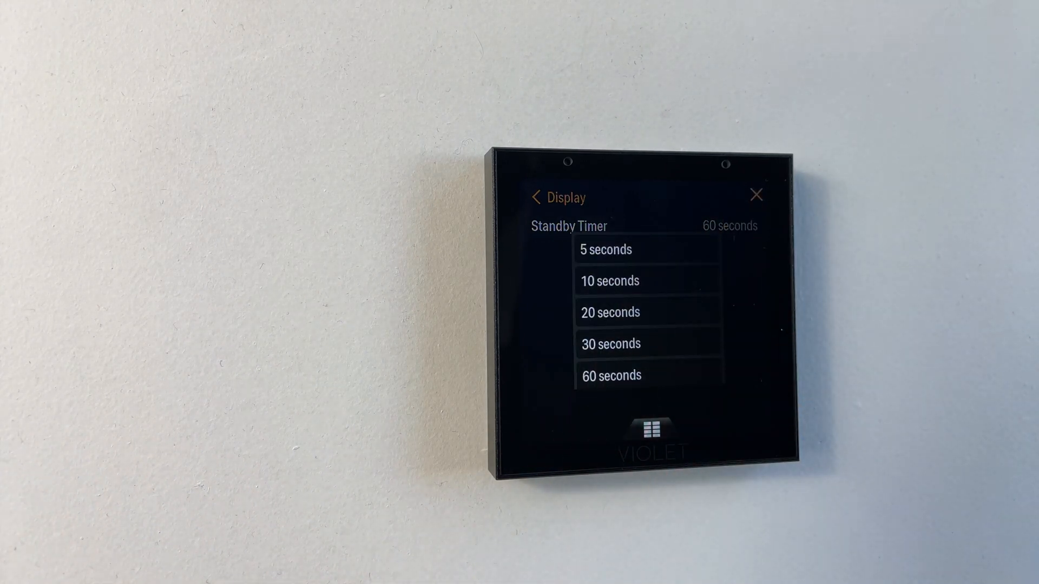
pyautogui.click(611, 375)
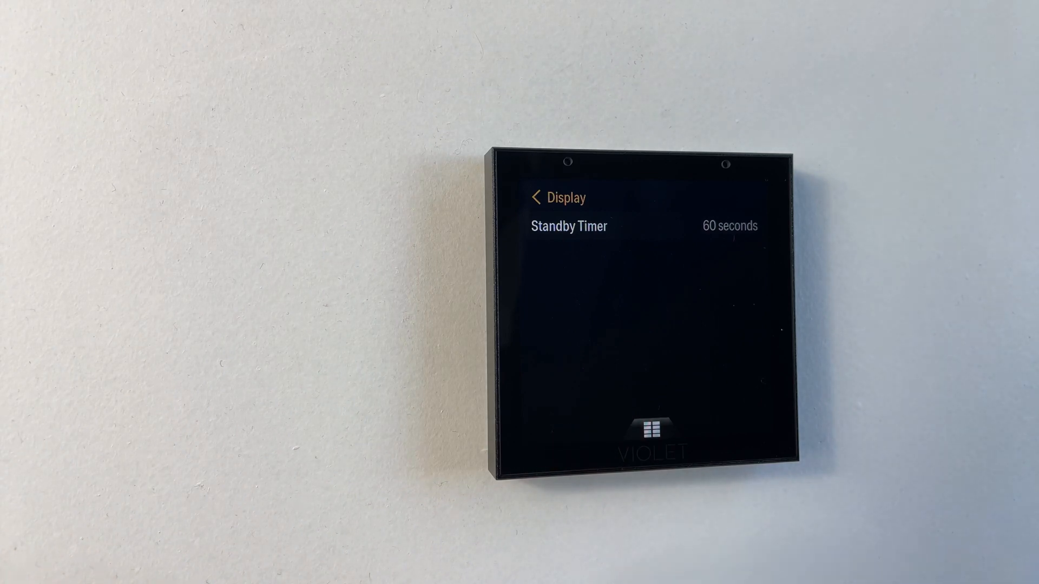
pyautogui.click(538, 196)
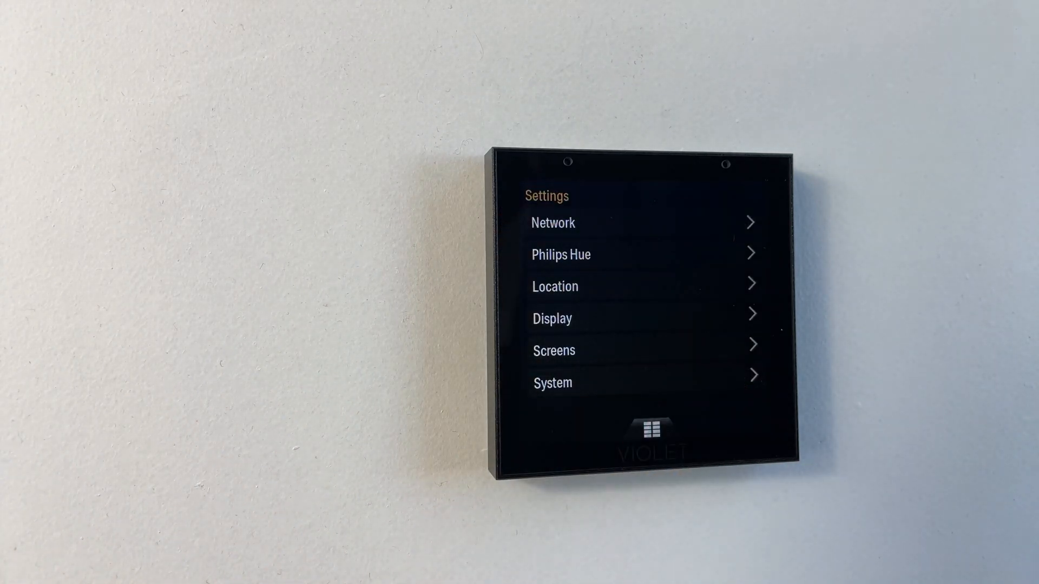
pyautogui.click(554, 350)
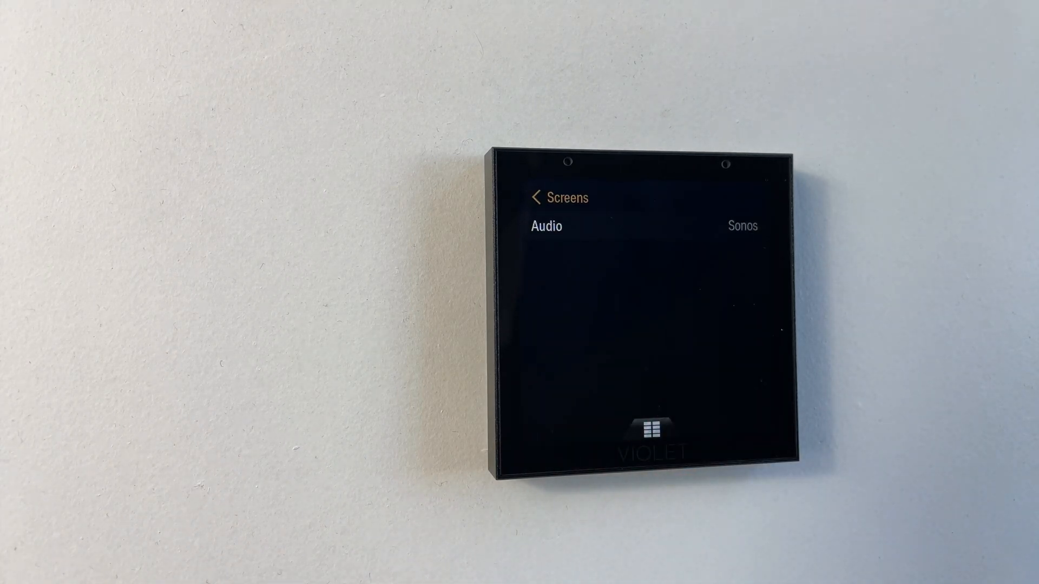
pyautogui.click(545, 227)
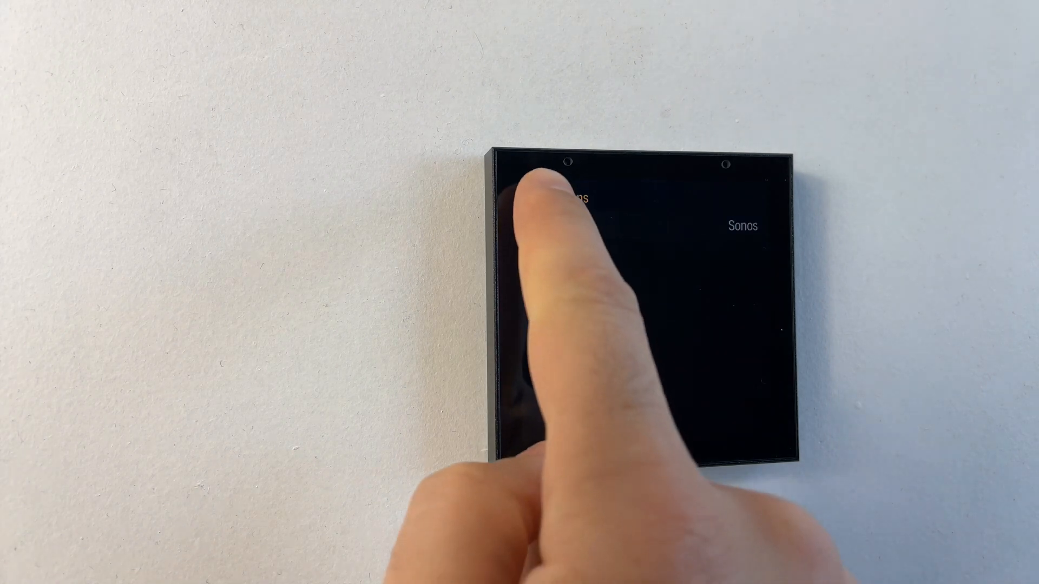
pyautogui.click(550, 199)
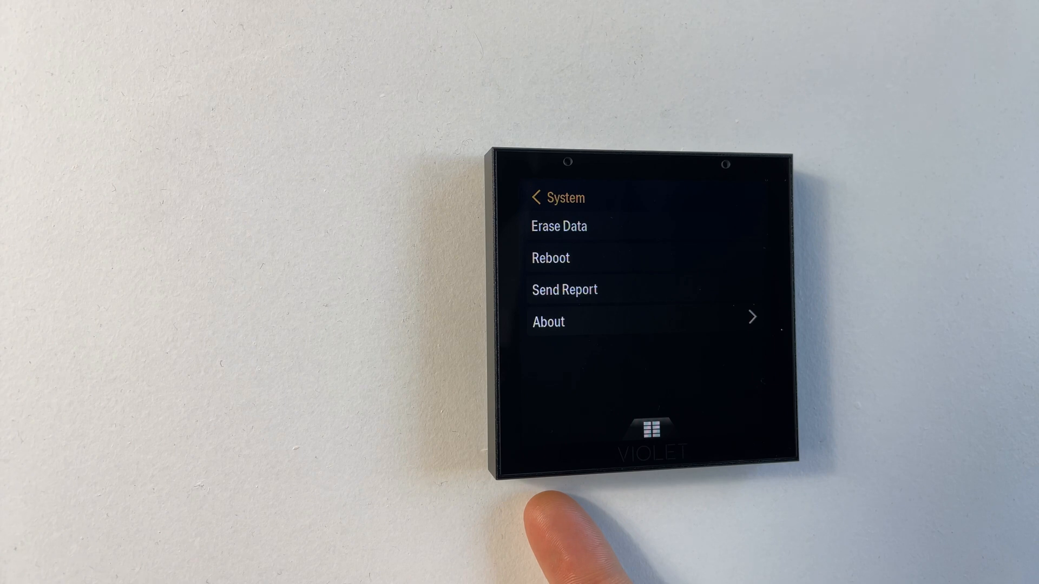
# - Dismiss the Send Report prompt unsent and view About with version 1.4.1-rc.4
pyautogui.click(564, 289)
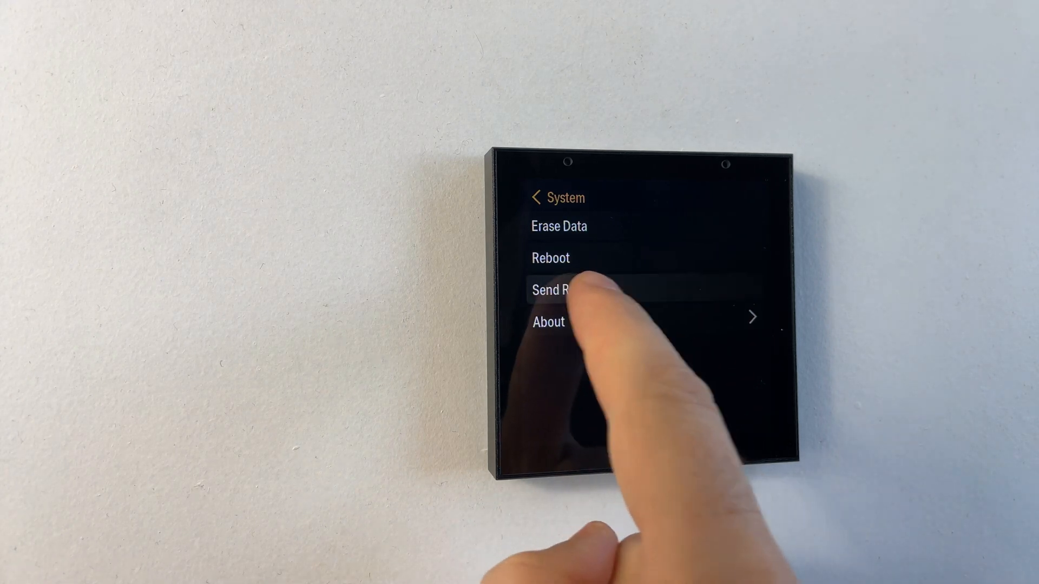
pyautogui.click(557, 290)
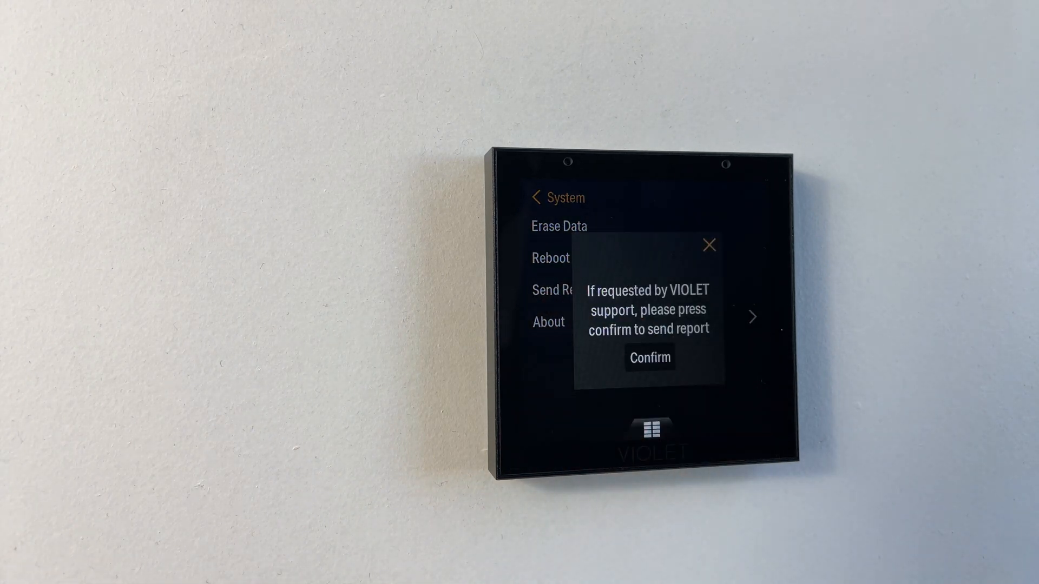
pyautogui.click(708, 245)
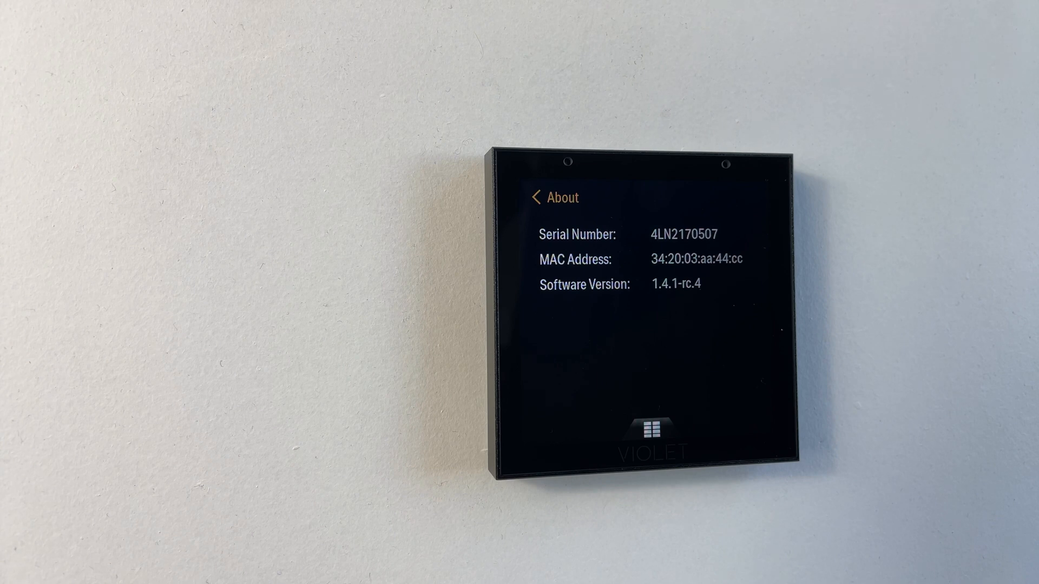
pyautogui.click(540, 198)
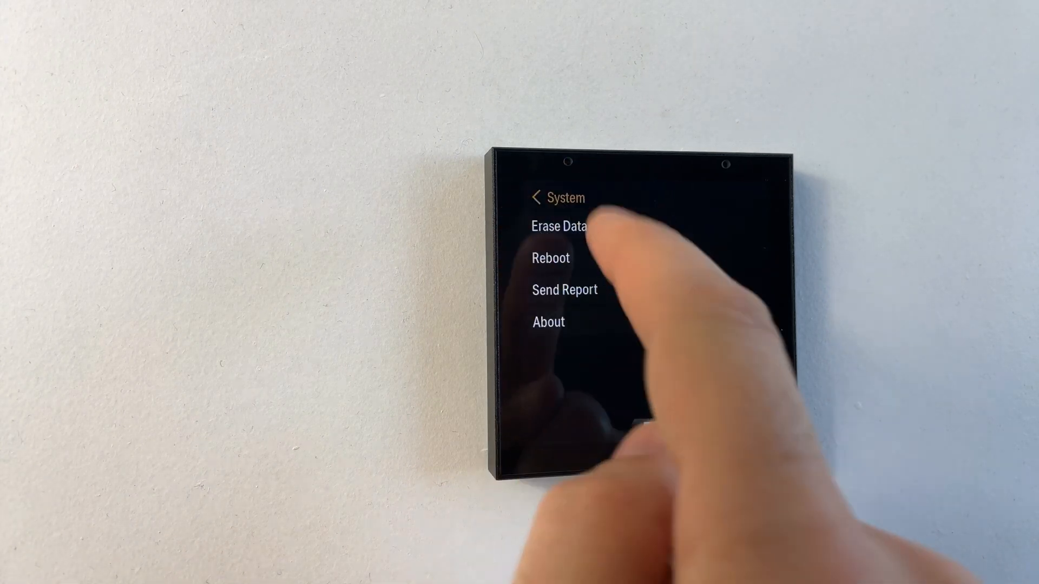